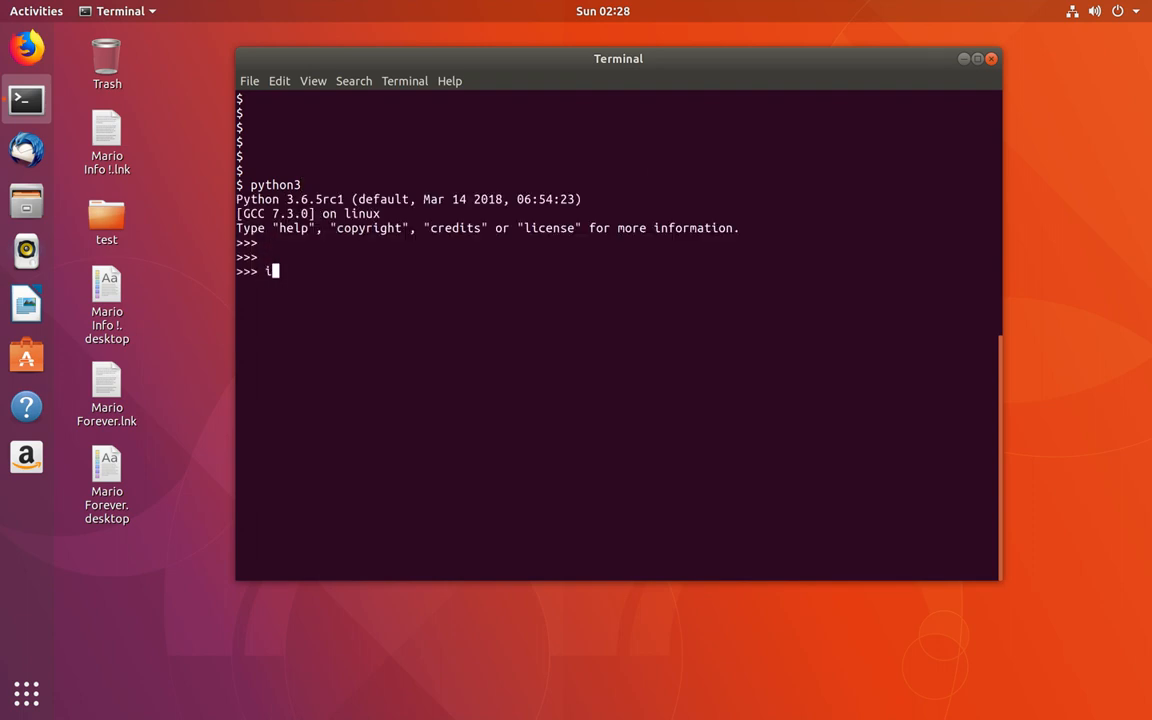
Try 'import requests' in Python 3, highlight the ModuleNotFoundError, and type quit().
type("mport")
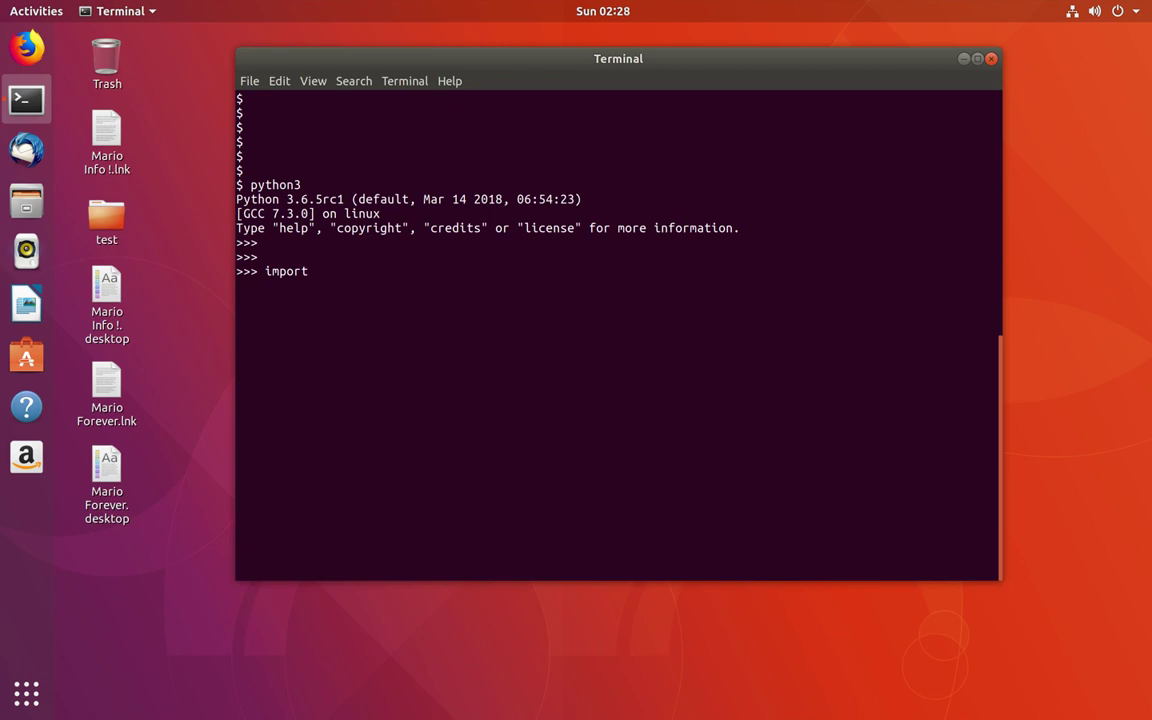
type("reque")
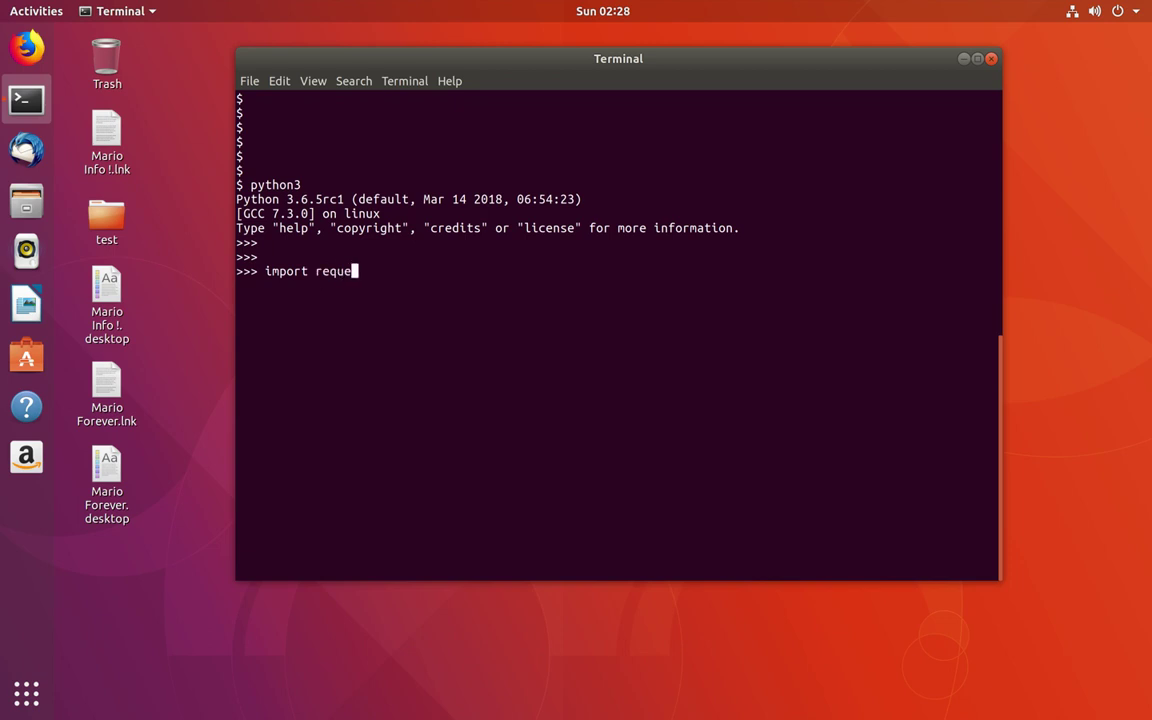
key("Return")
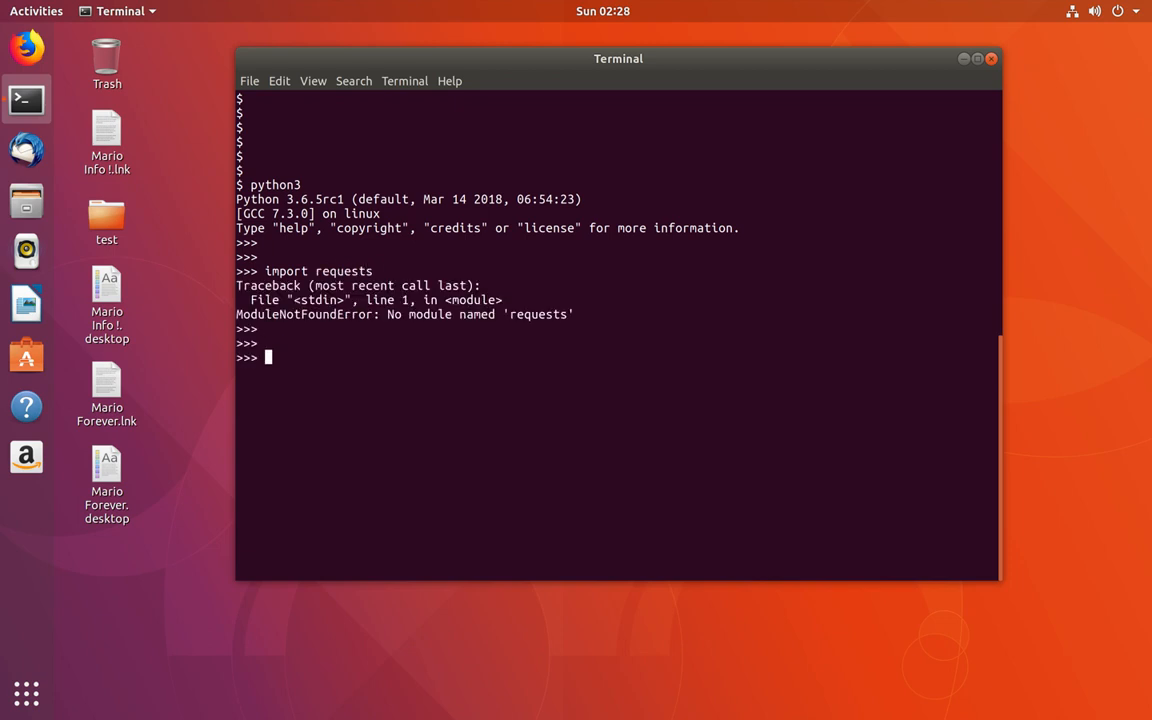
double_click(304, 314)
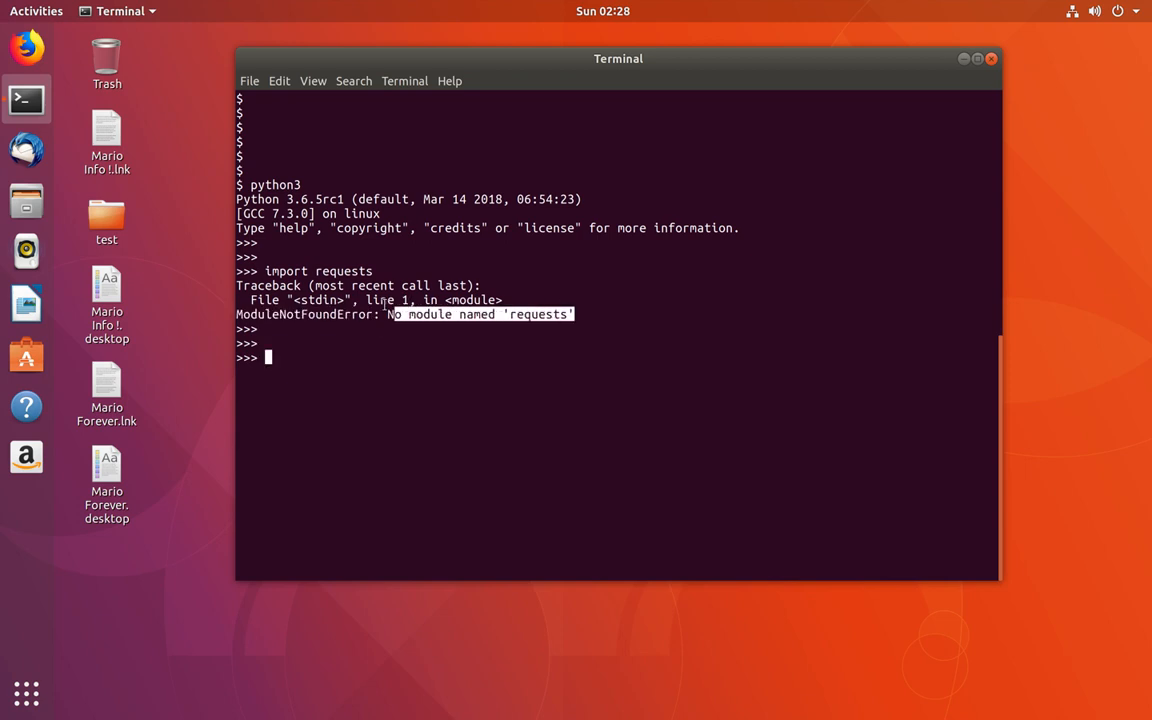
type("quu")
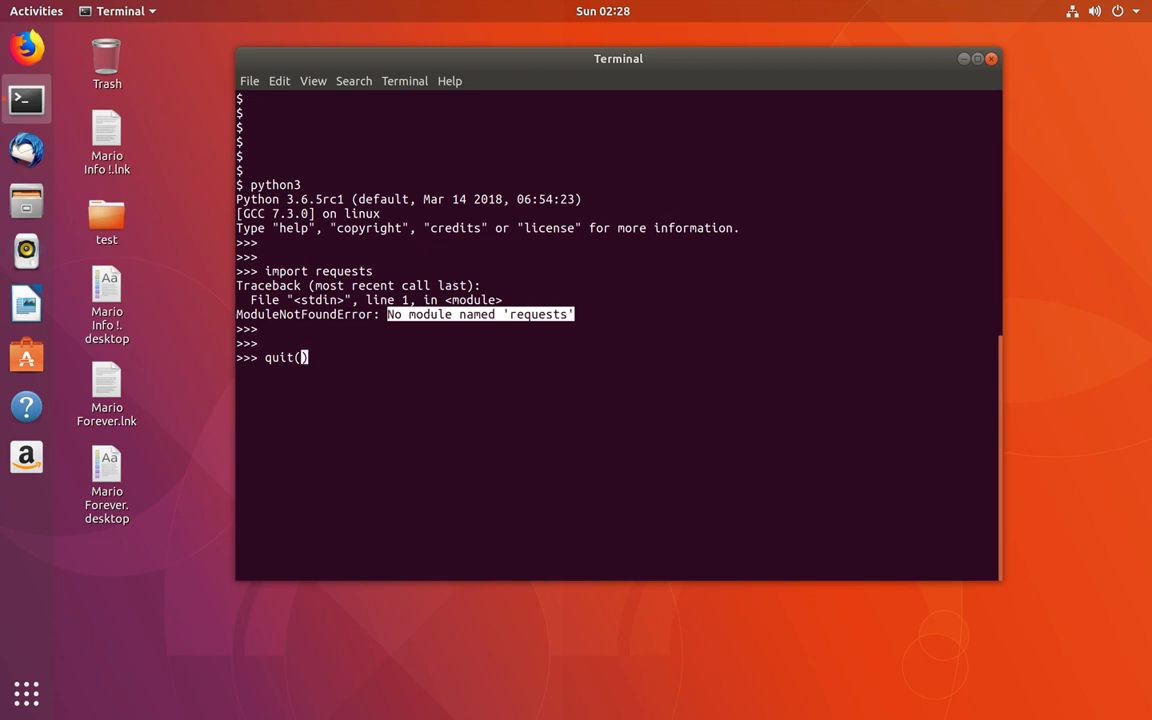
Exit the Python console and run 'sudo apt install python-pip', which reports pip already newest.
key("Return")
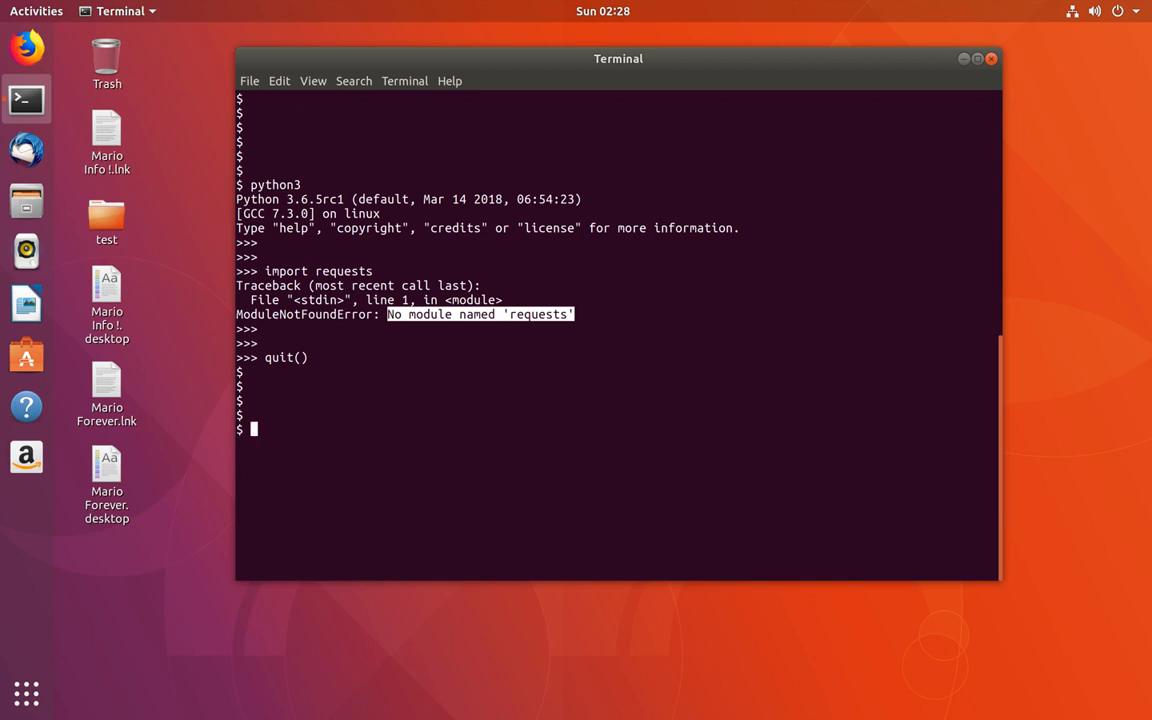
type("sud")
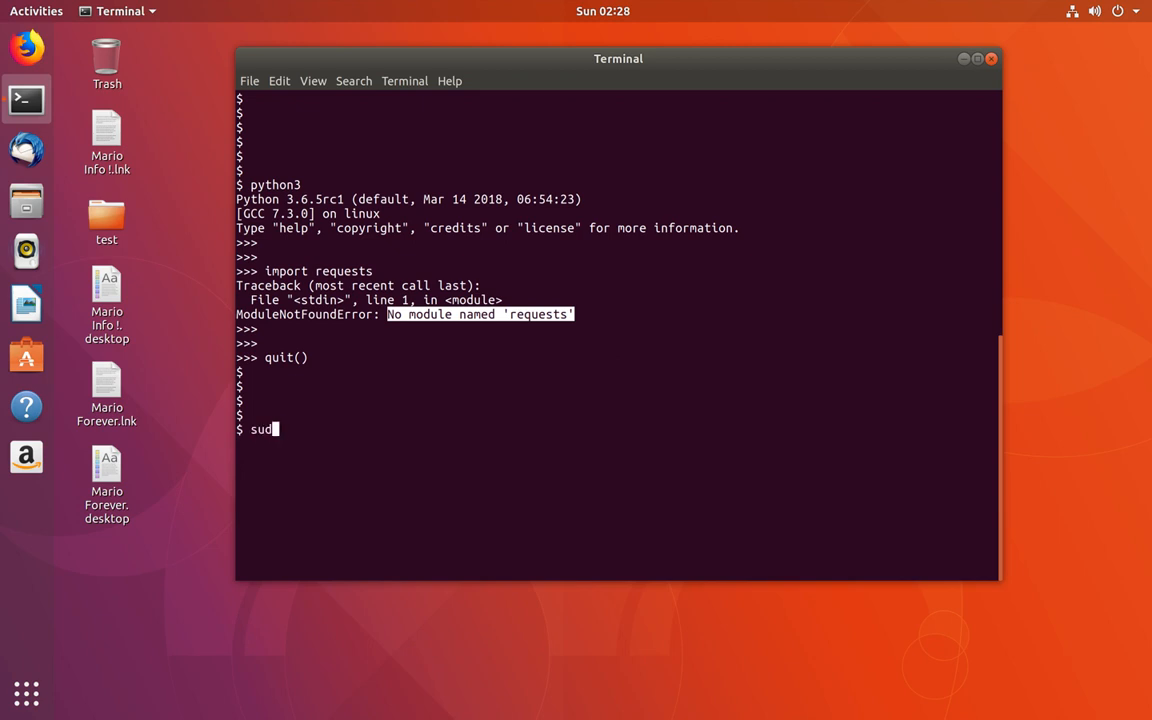
type("o")
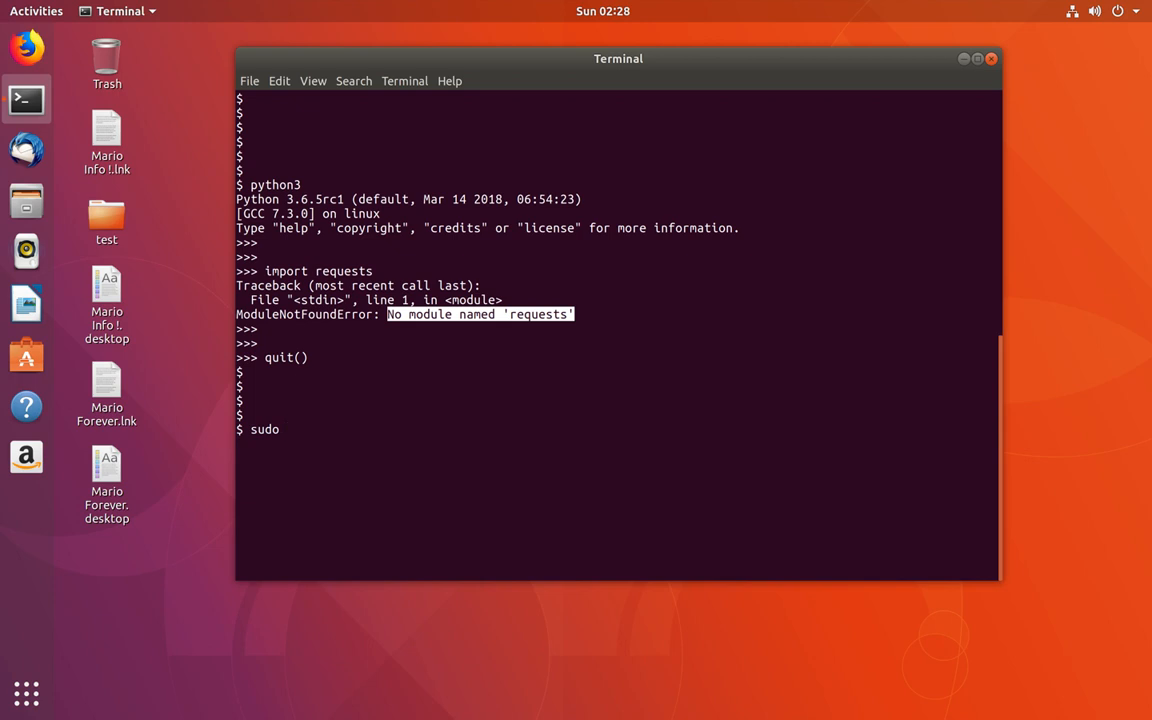
type("apt")
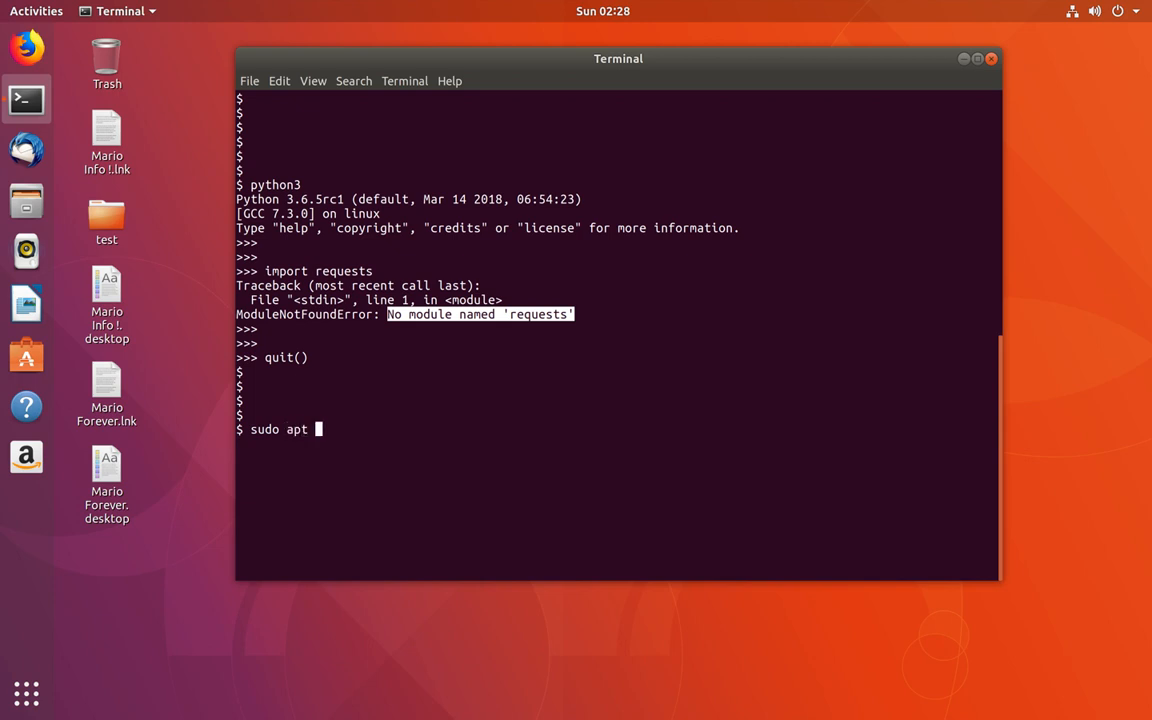
type("install pyt")
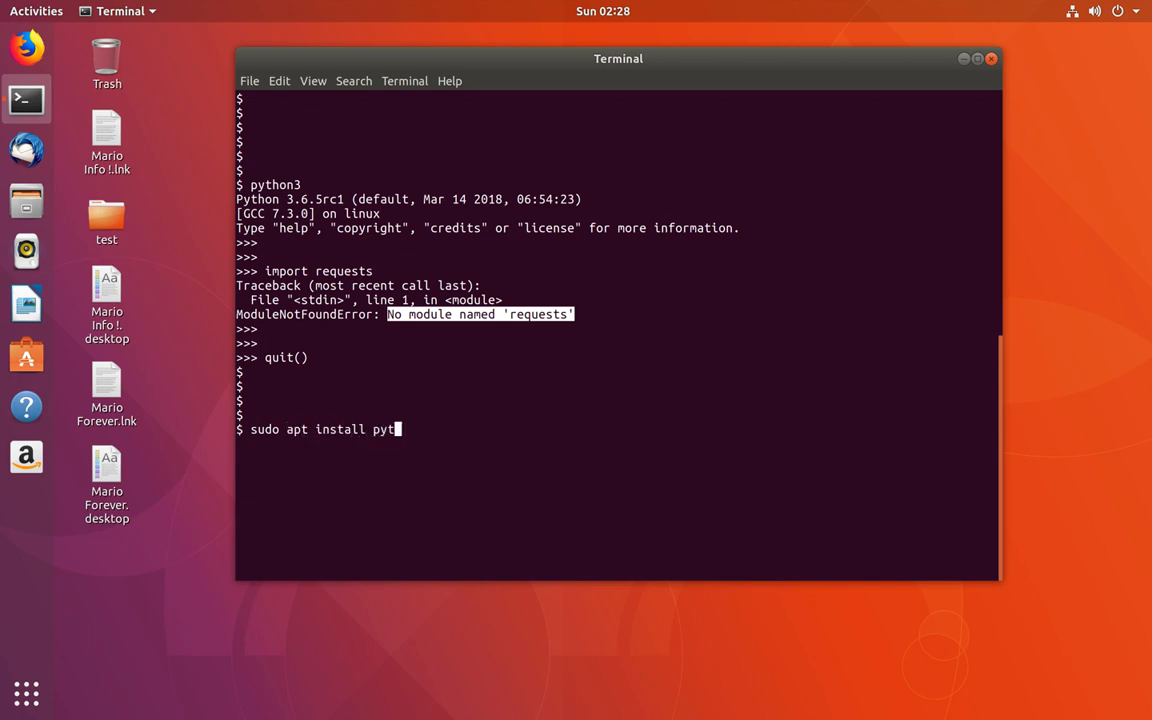
type("hon-pip")
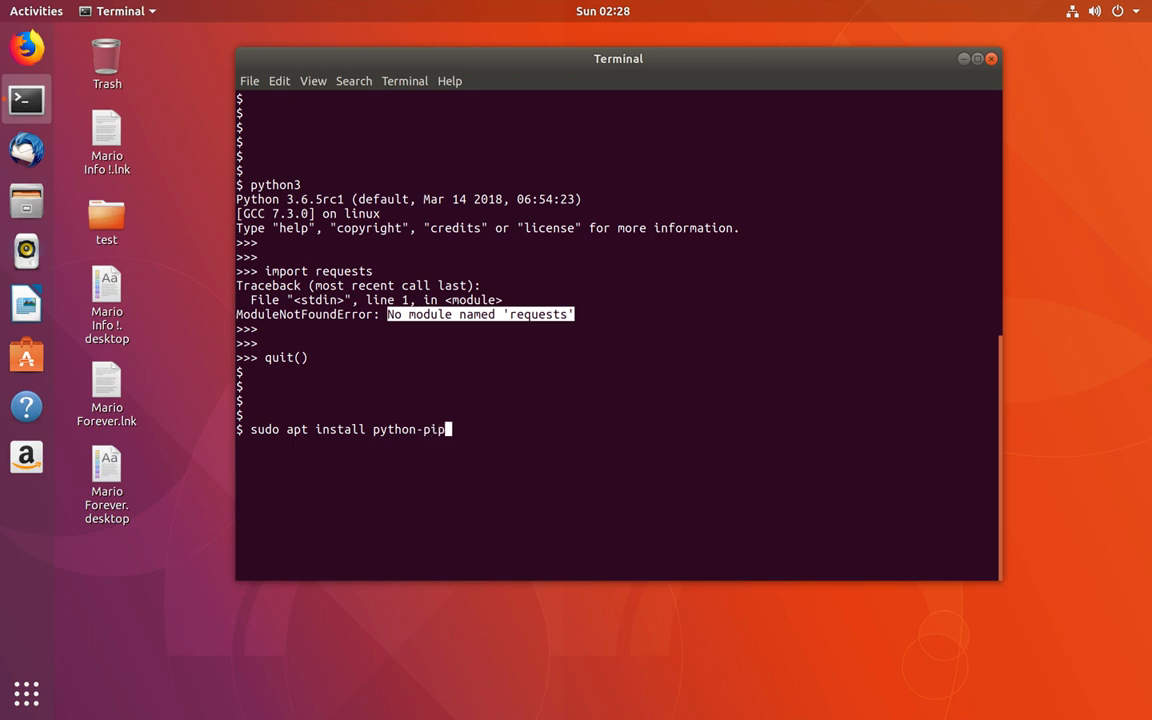
key("Return")
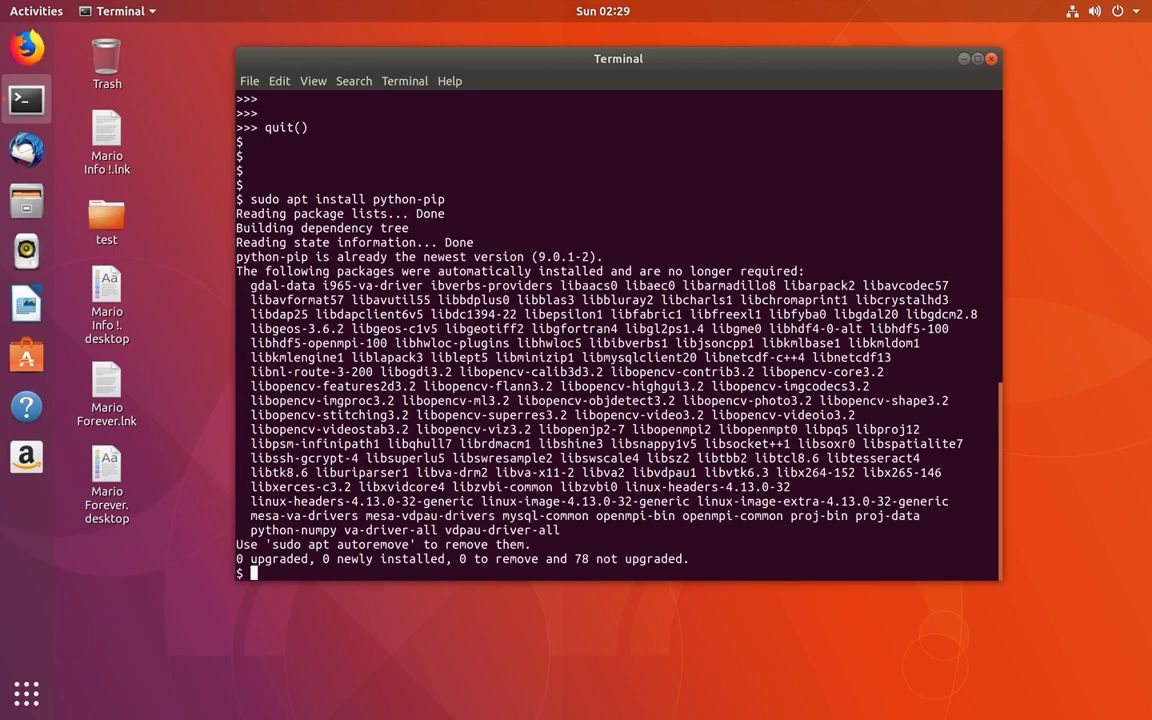
key("Return")
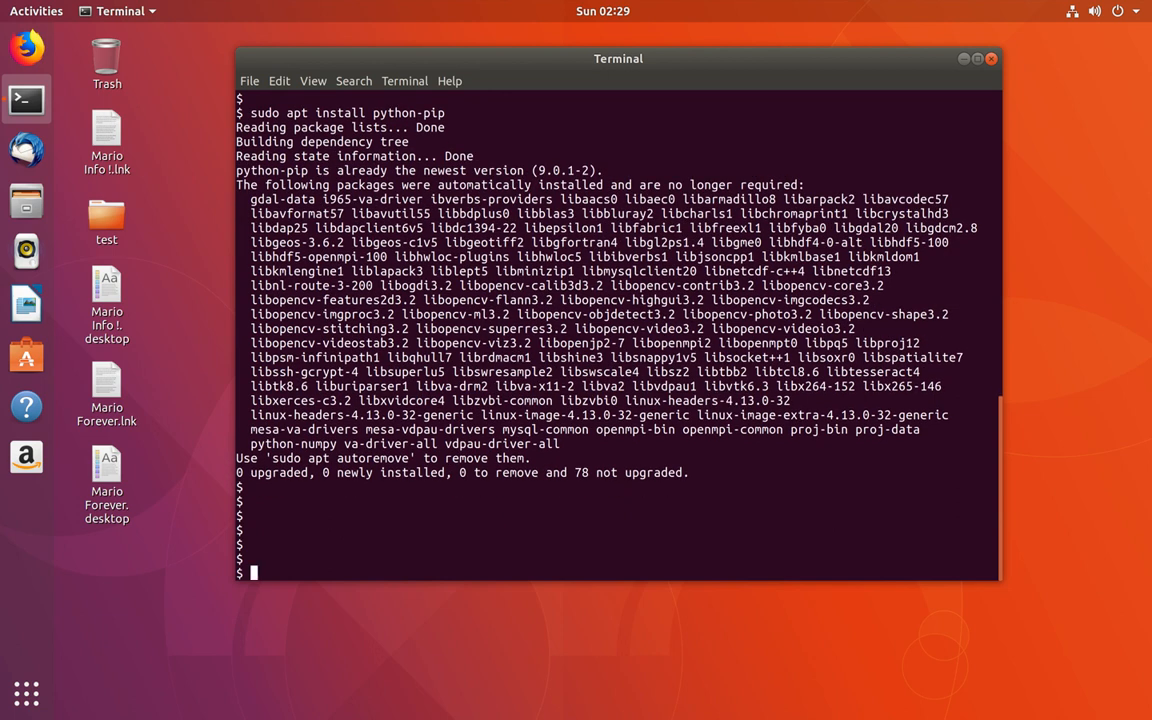
Install requests 2.18.4 via 'sudo python3 -m pip install requests', then re-enter that command.
type("sudo")
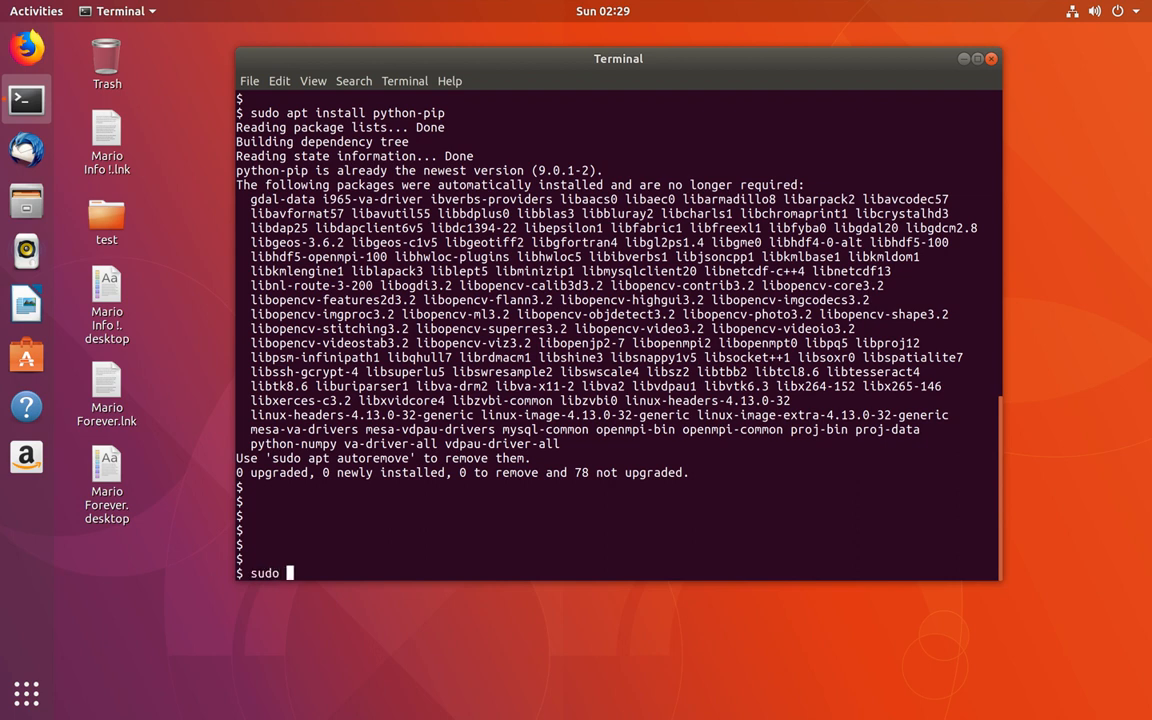
type("pyt")
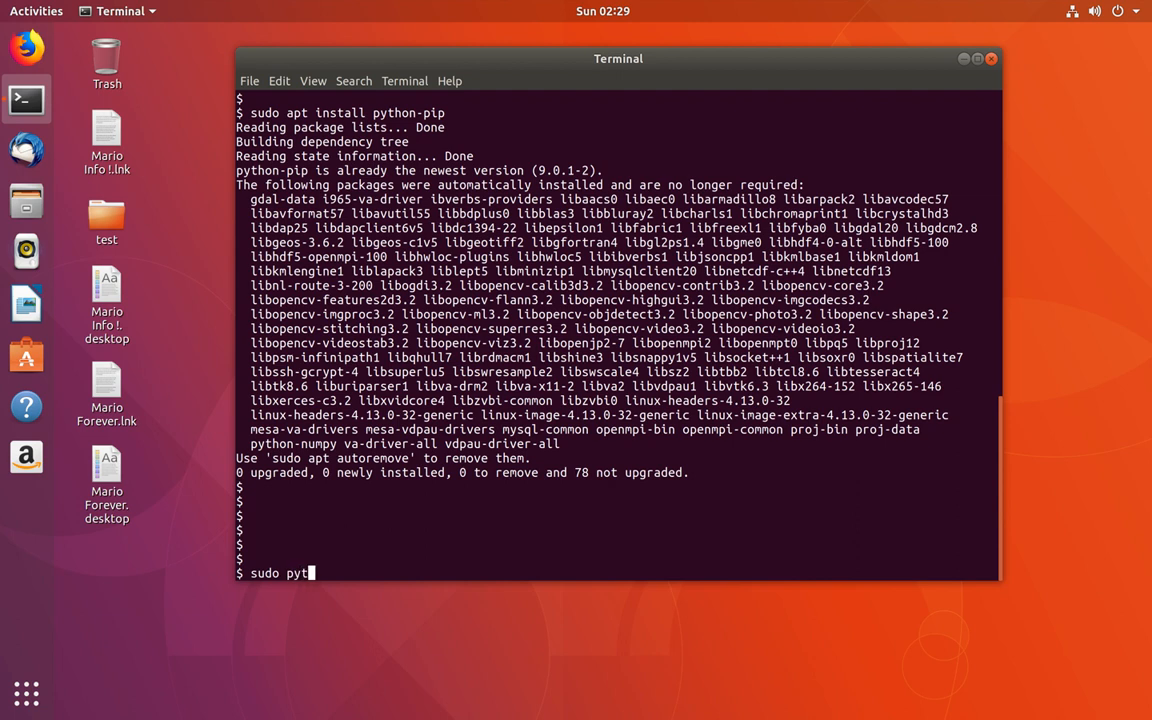
type("hon3 -m")
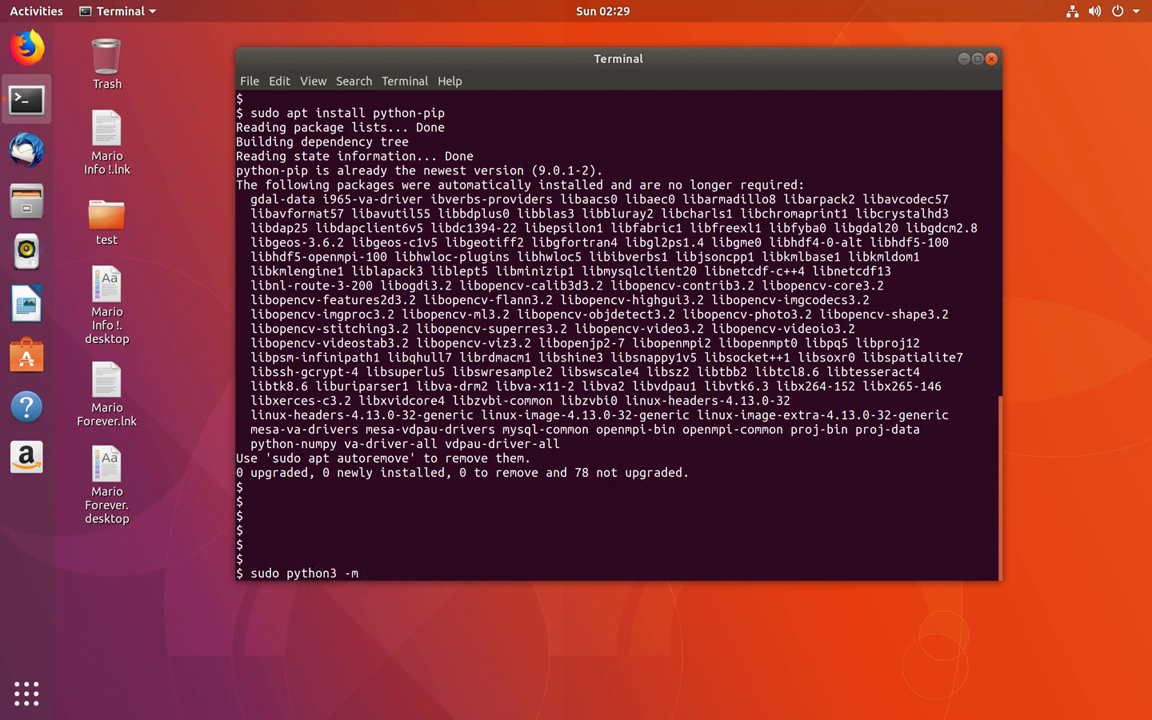
type("pip")
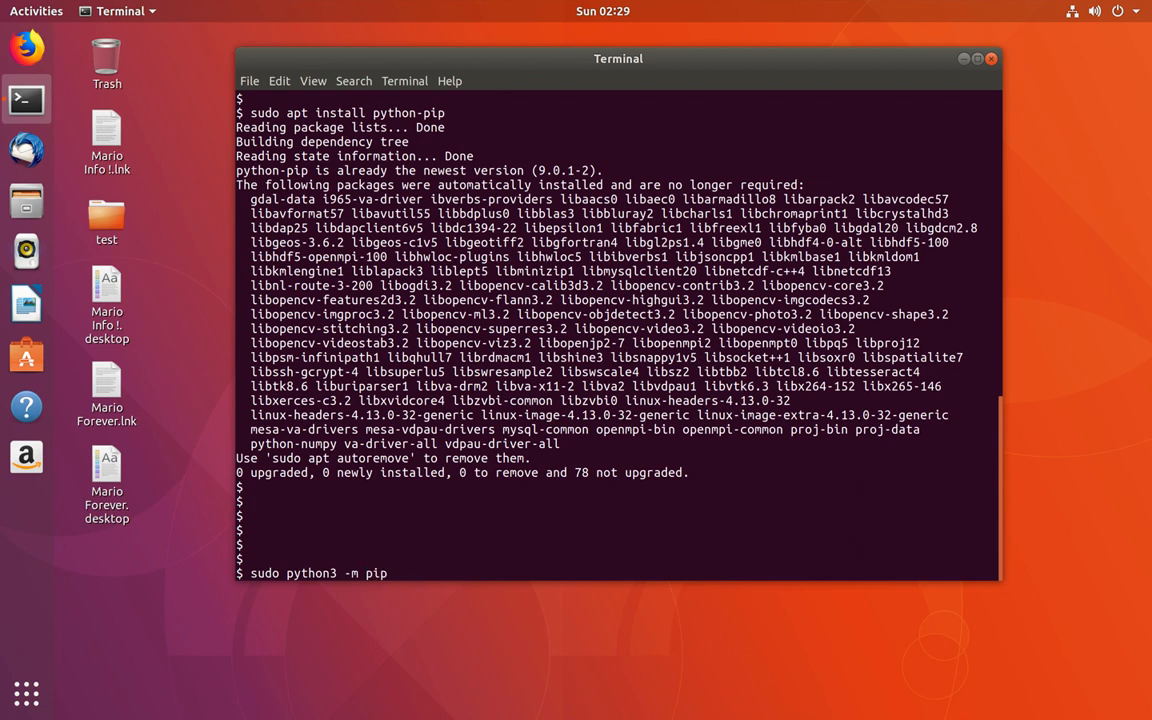
type("install re")
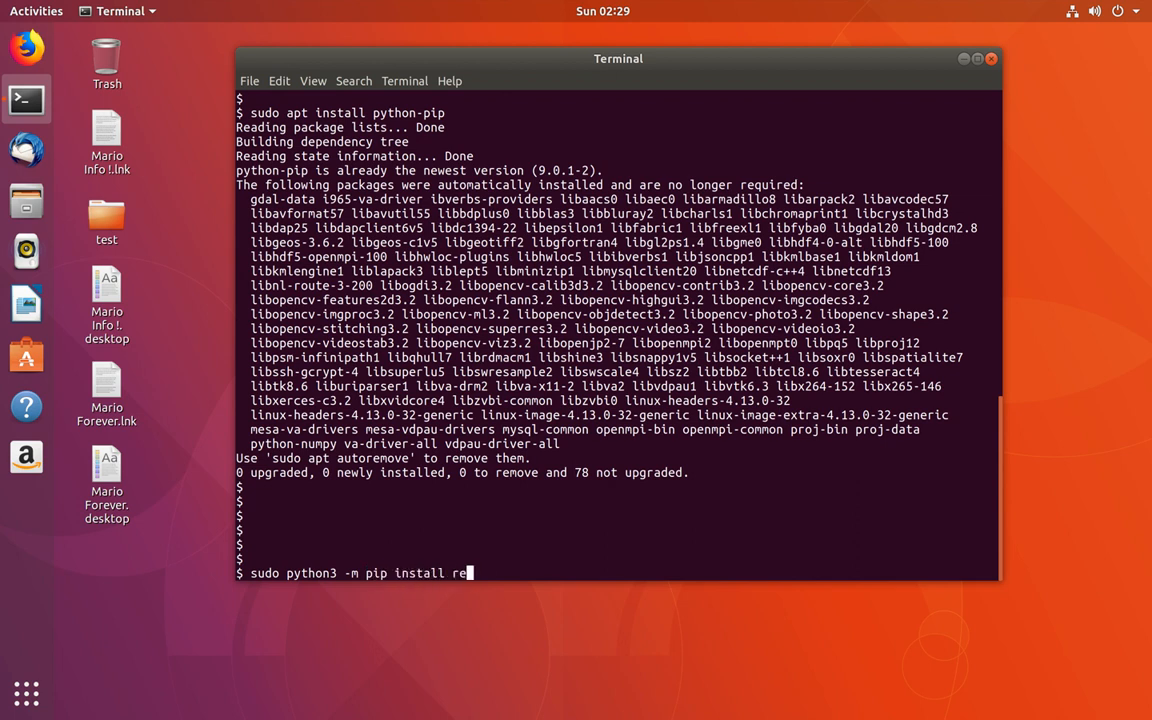
type("quests")
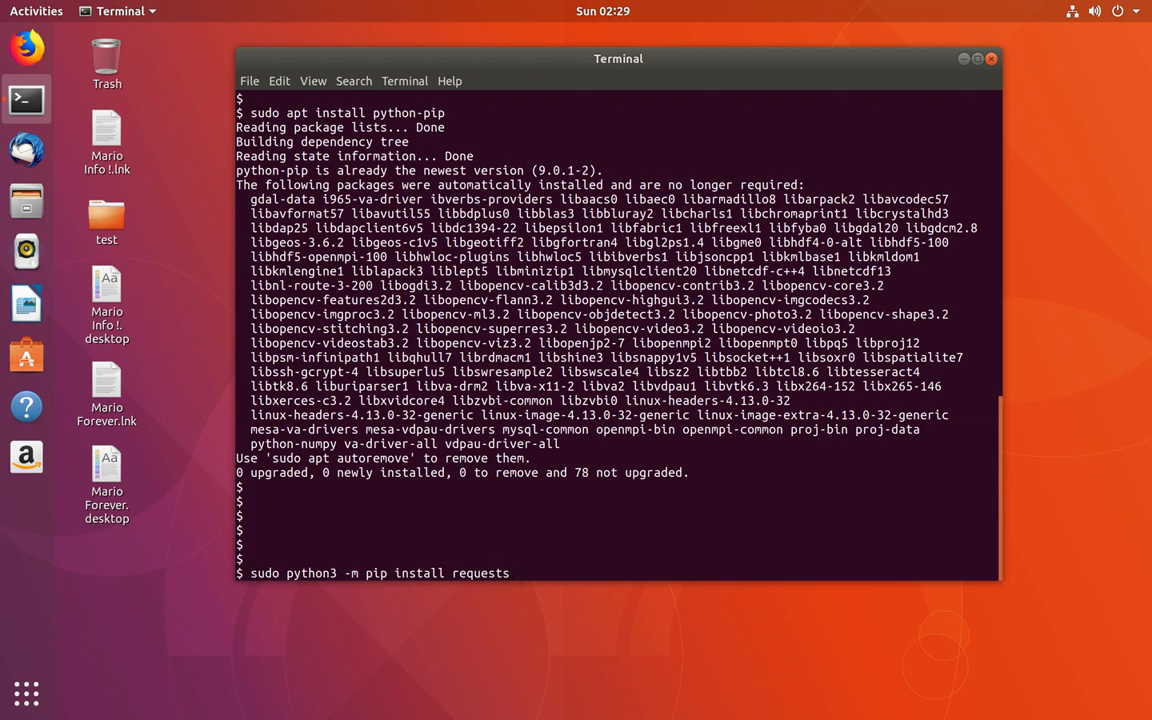
key("Return")
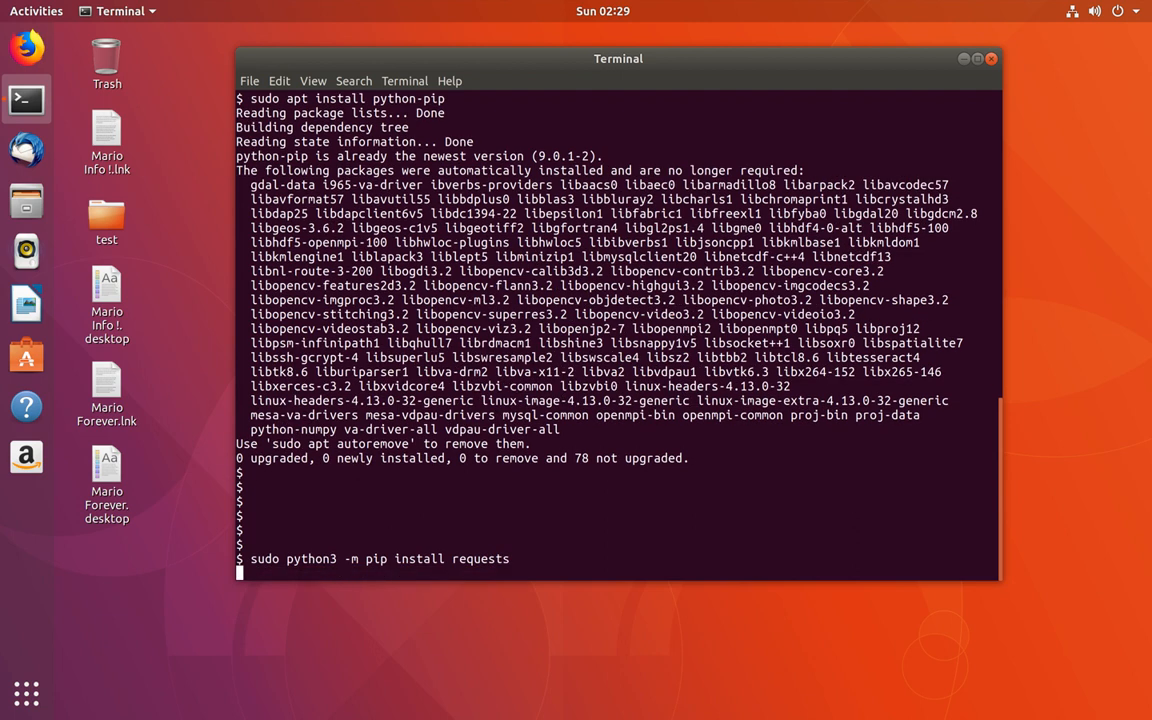
key("Return")
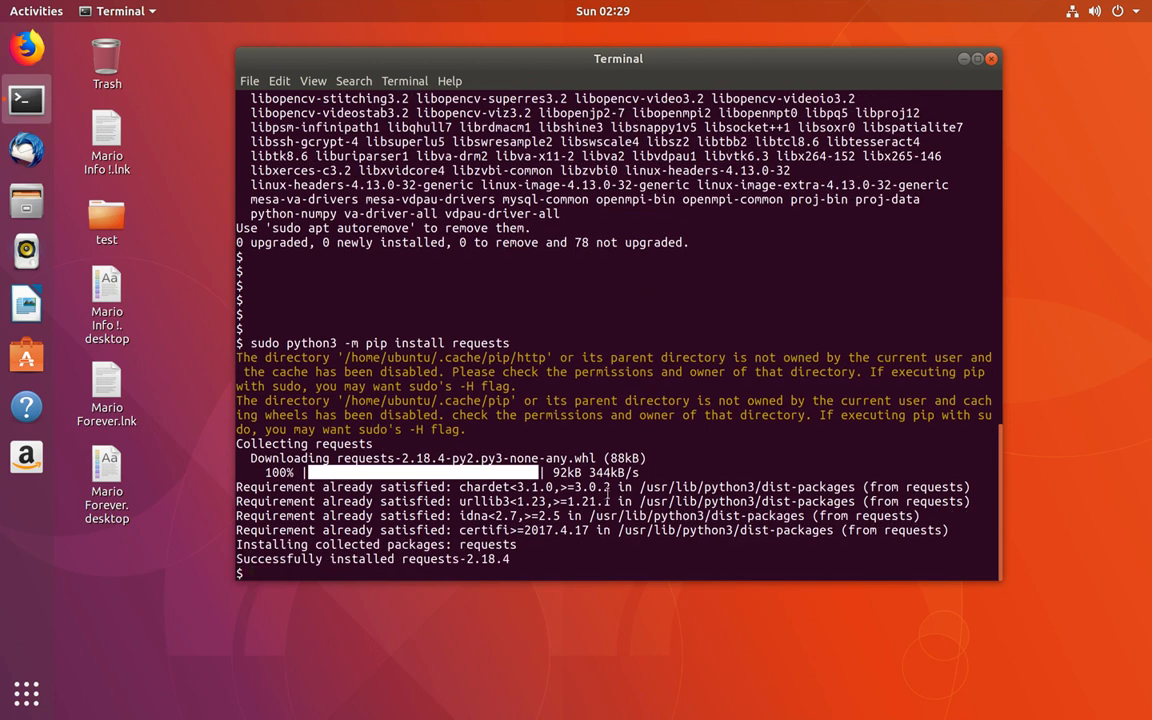
type("sudo python3 -m pip install requests")
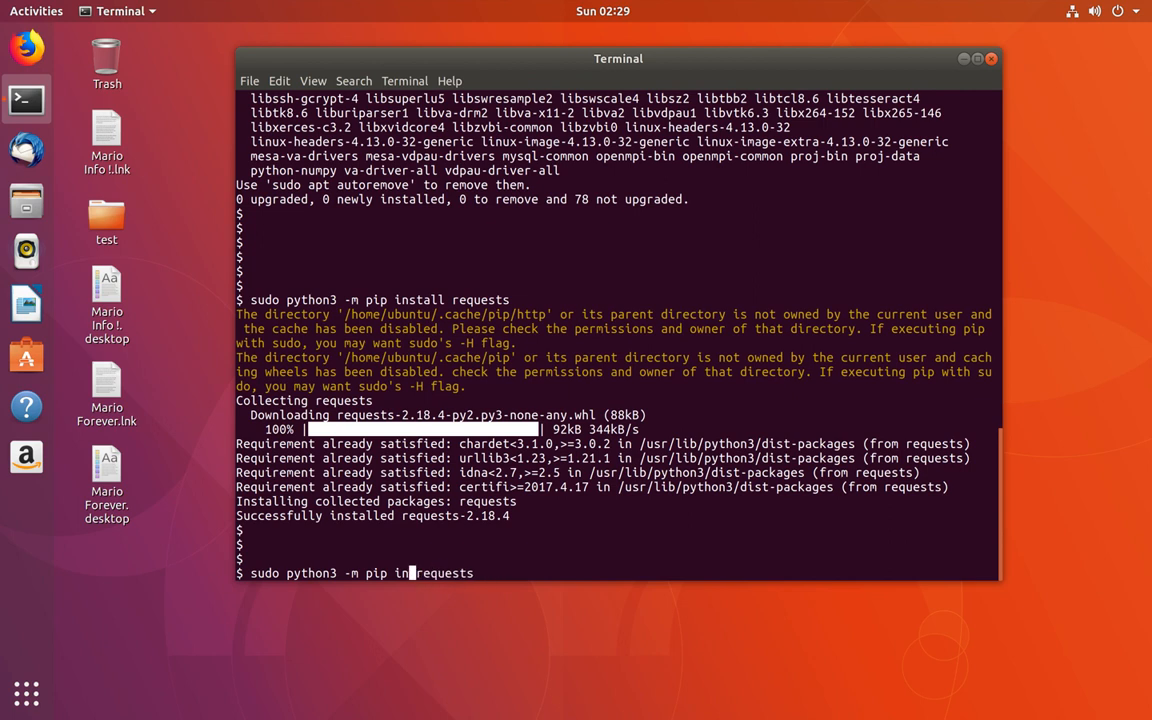
Run 'sudo python3 -m pip show requests' to confirm version 2.18.4, then start python3.
type("show")
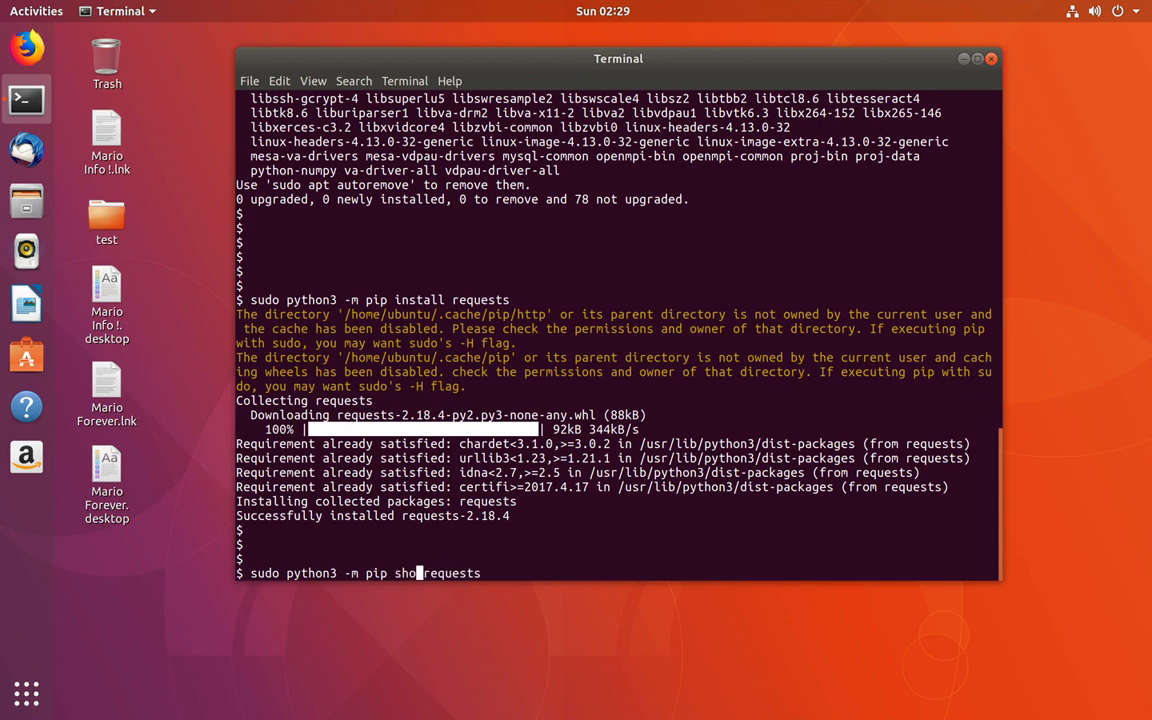
key("Return")
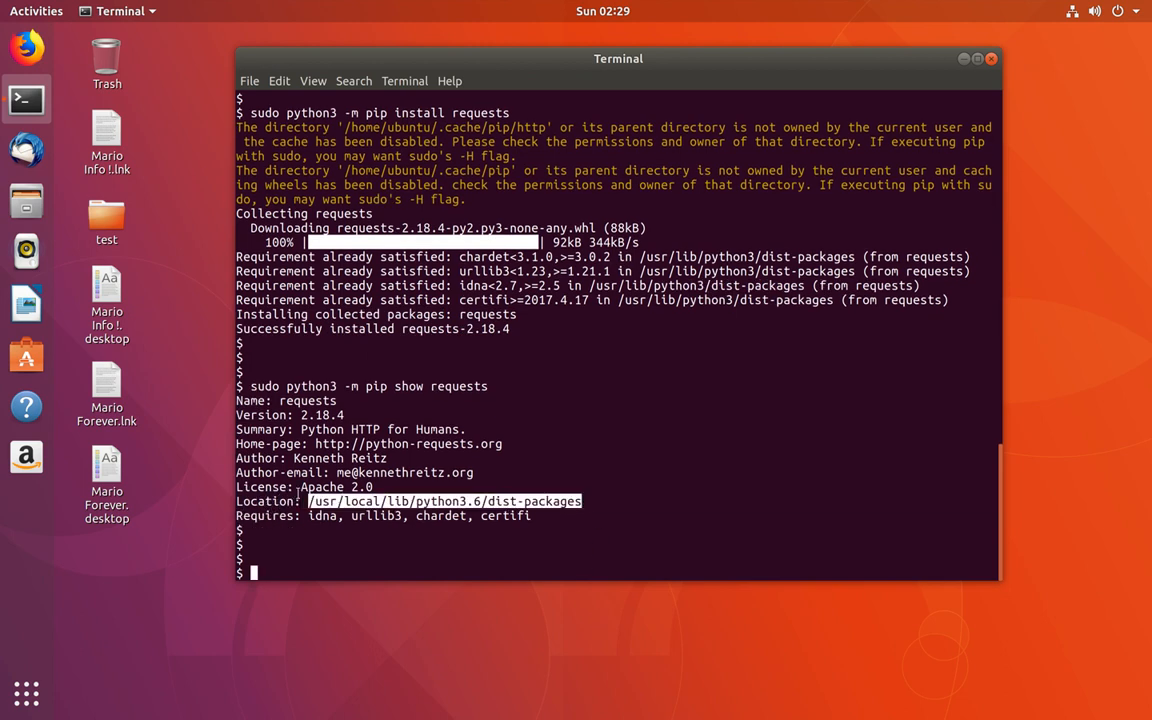
type("python3")
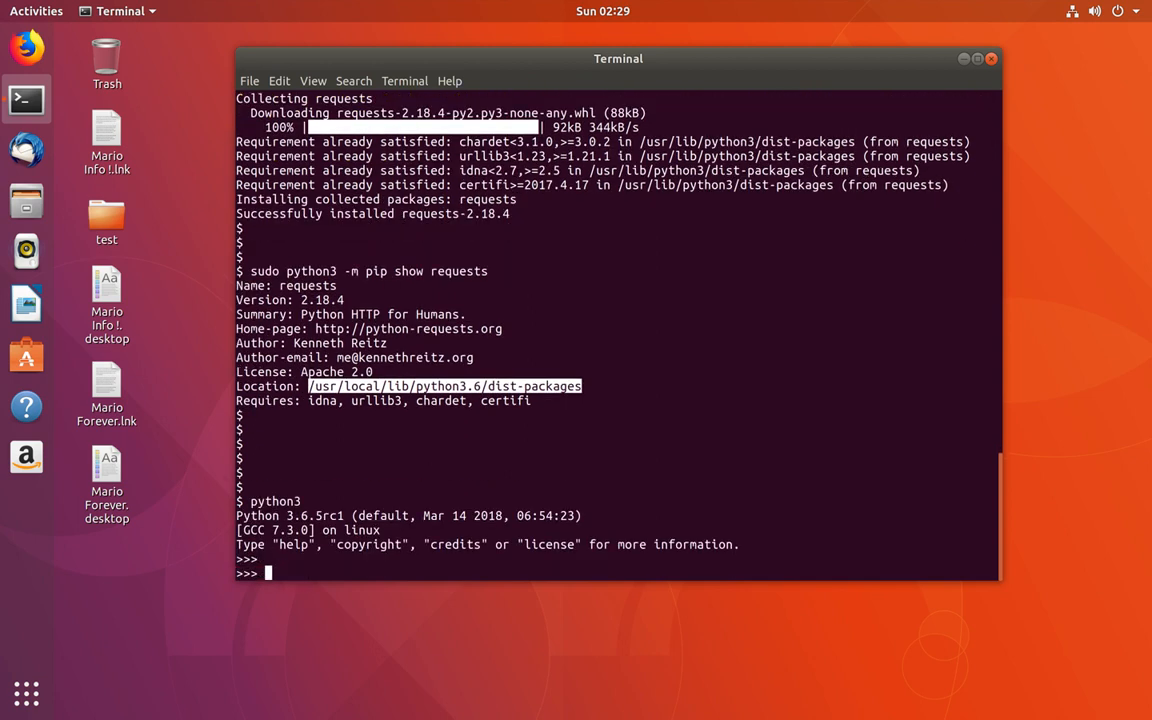
Import requests without error, type quit(), and highlight the earlier ModuleNotFoundError line.
type("import")
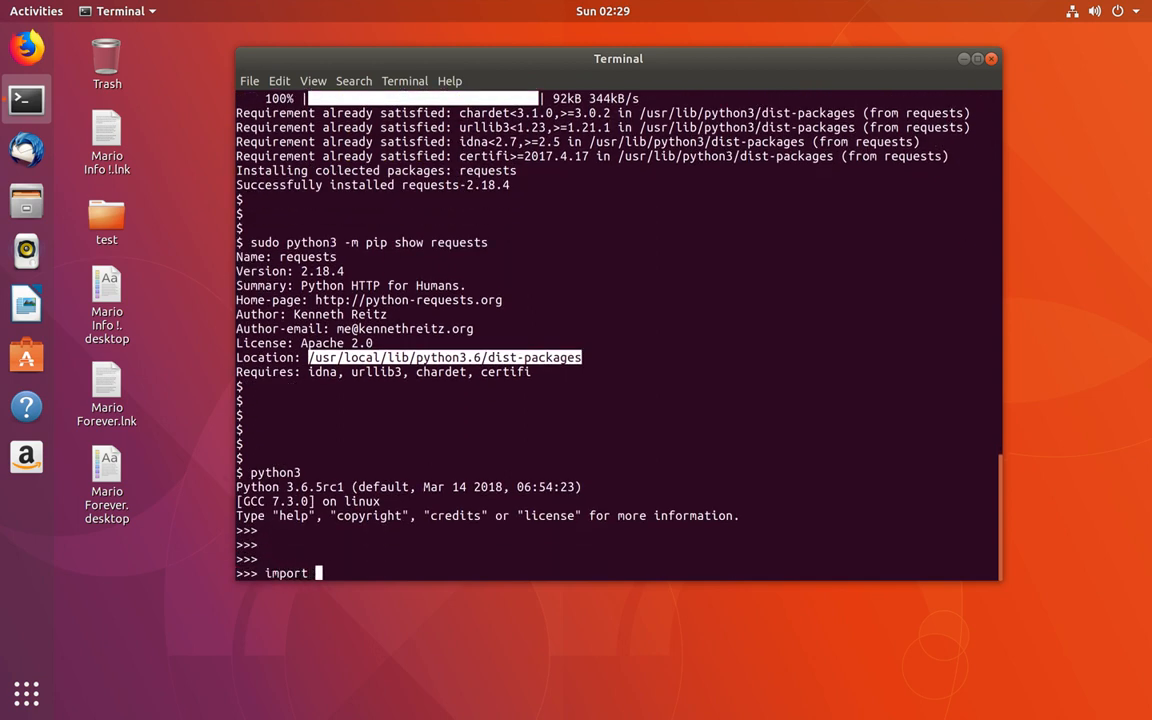
type("requests")
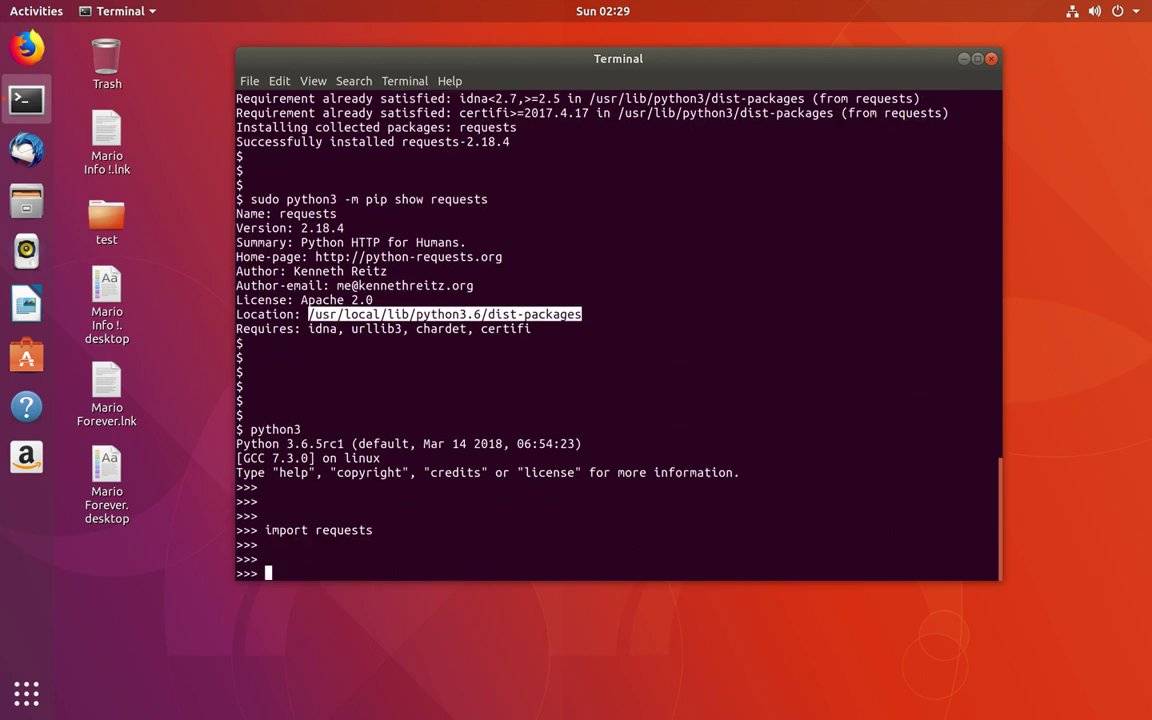
type("quit(")
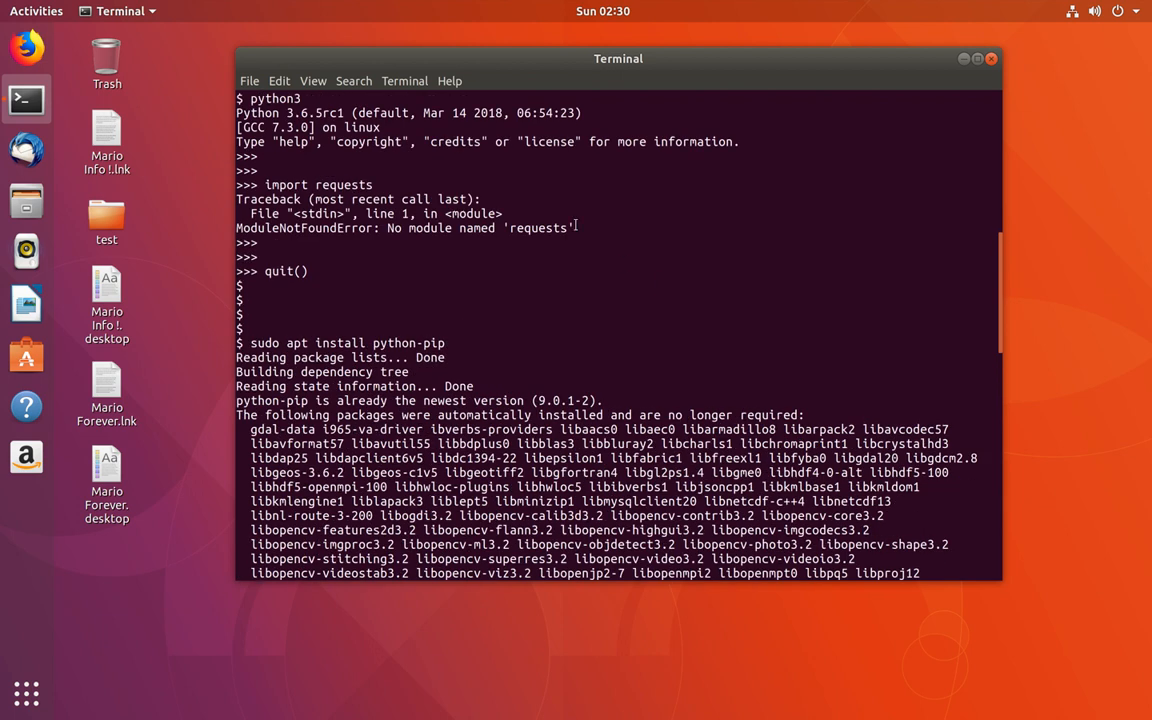
double_click(425, 227)
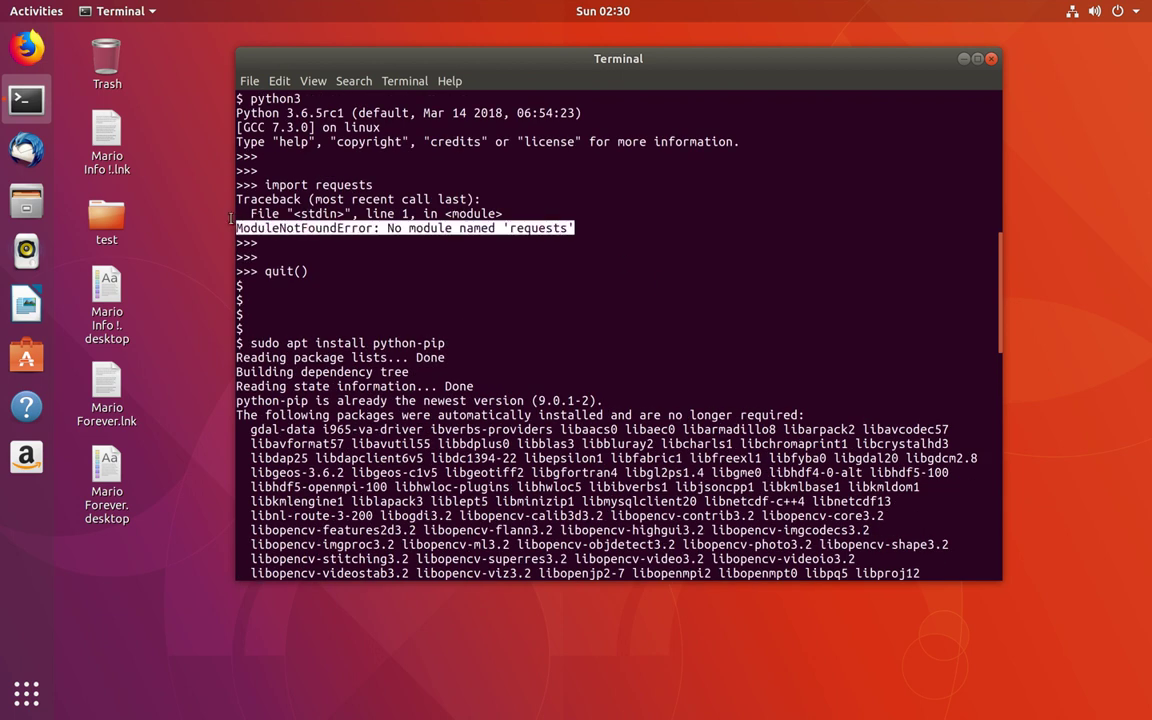